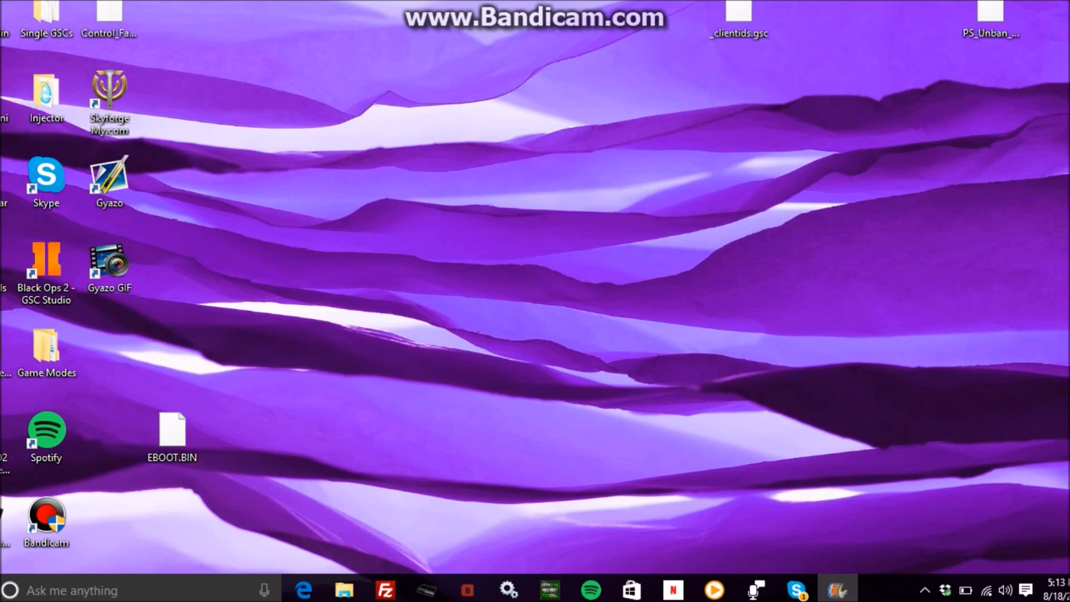
- Move EBOOT.BIN from the lower left to an empty spot in the middle of the desktop
left_click_drag(172, 437, 424, 180)
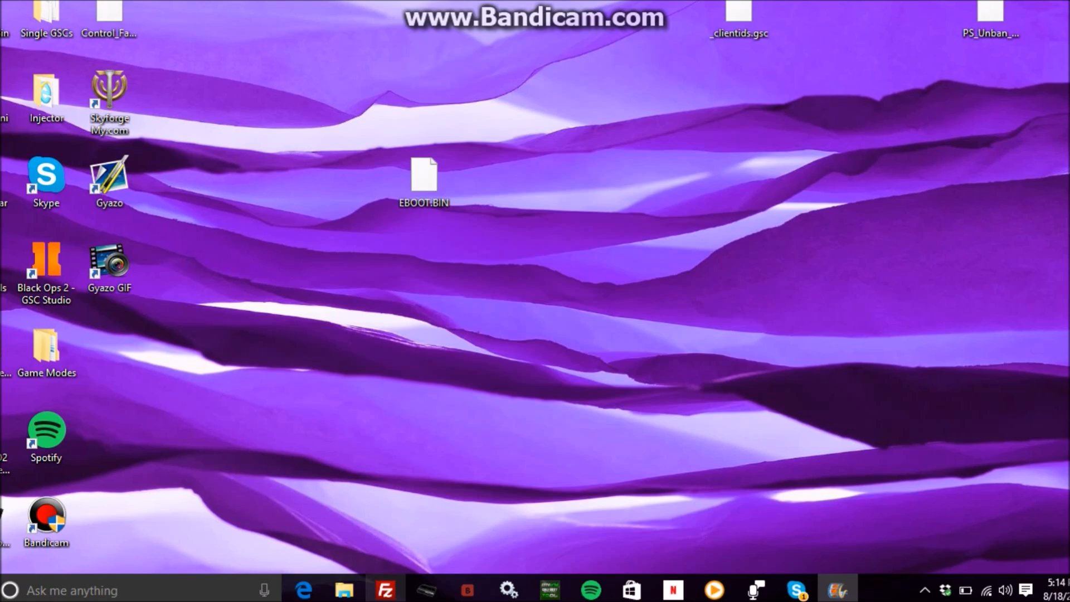
- Launch FileZilla and quick-connect to the PS3 at host 192.168.1.14
left_click(383, 590)
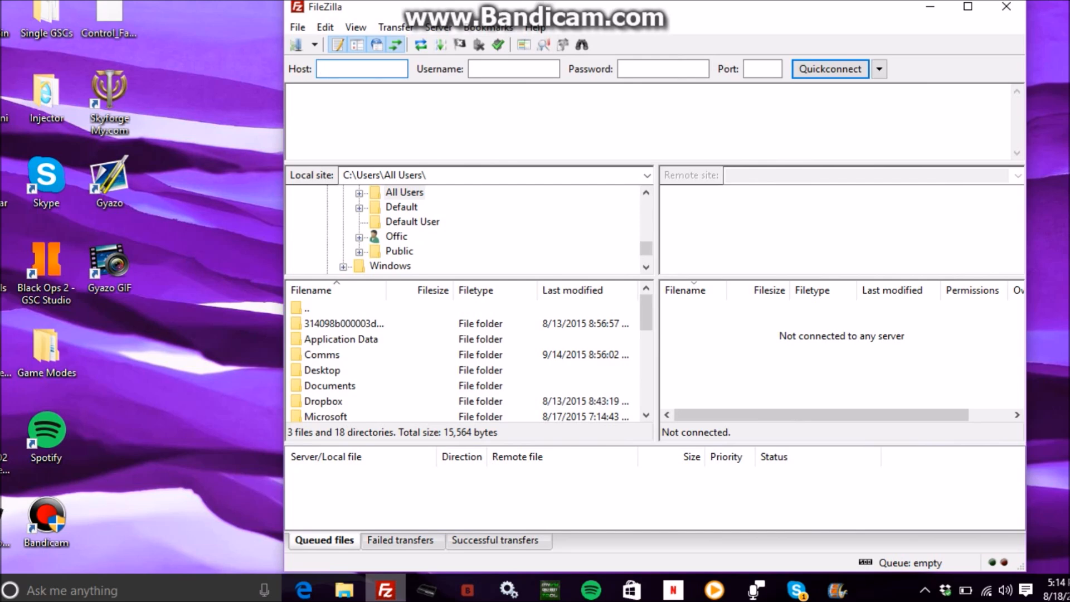
mouse_move(362, 69)
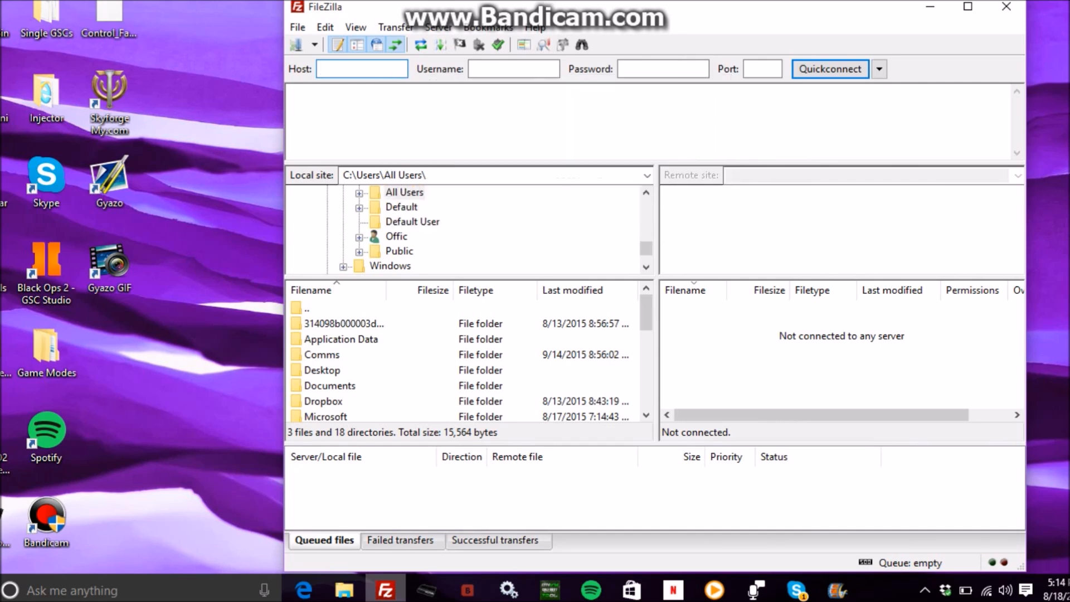
left_click(360, 69)
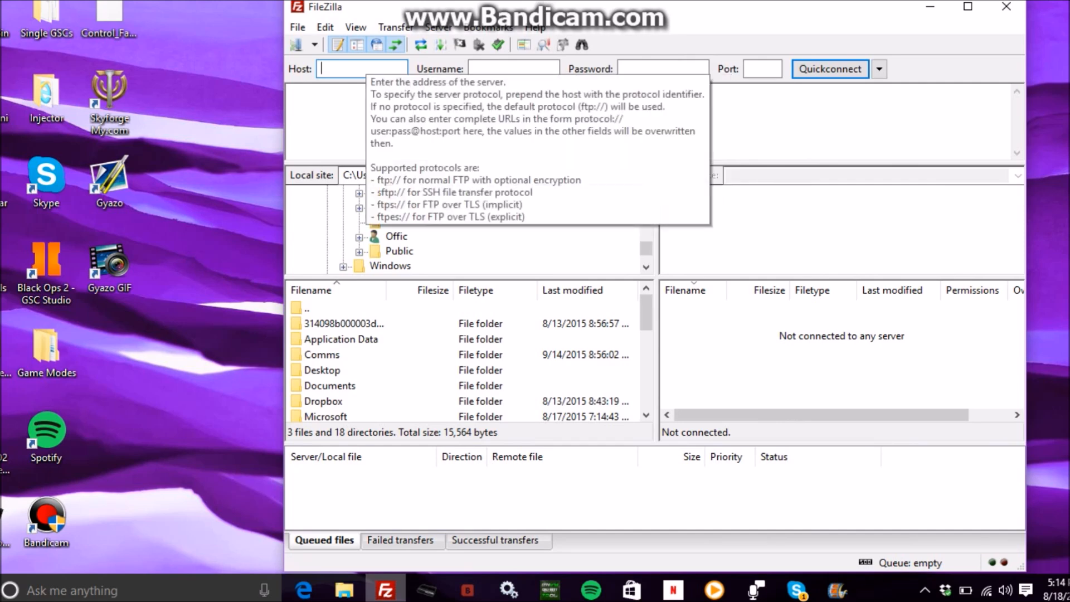
type("192")
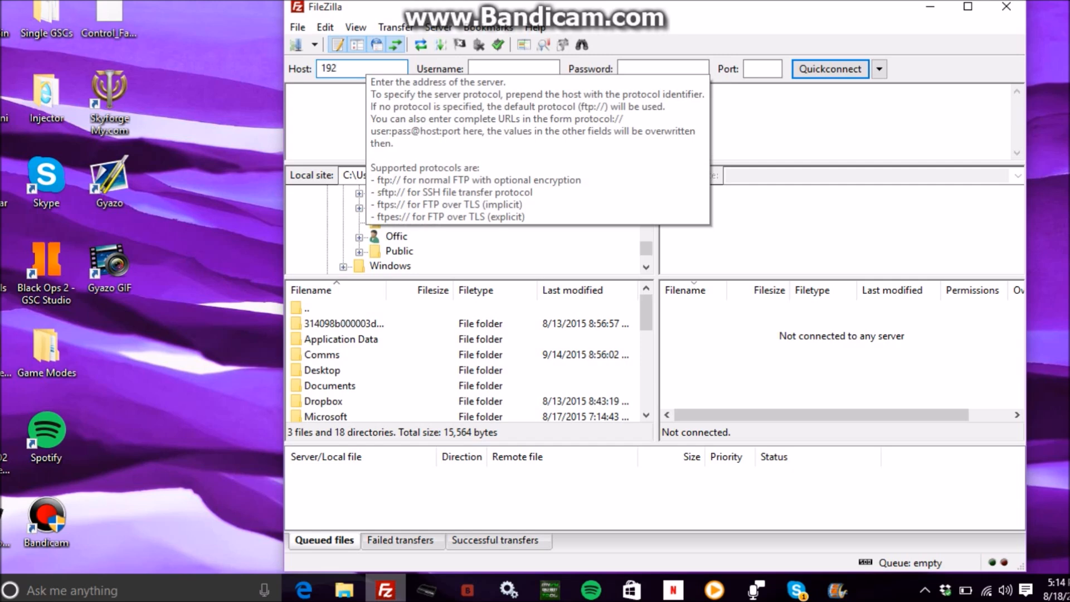
type(".1683")
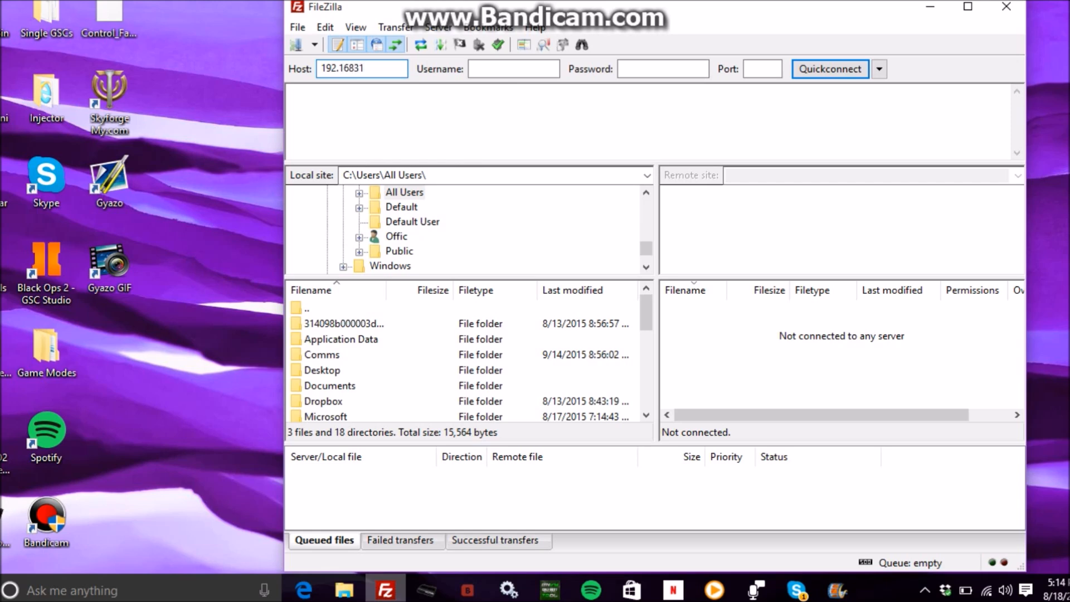
type("192.168.1.14")
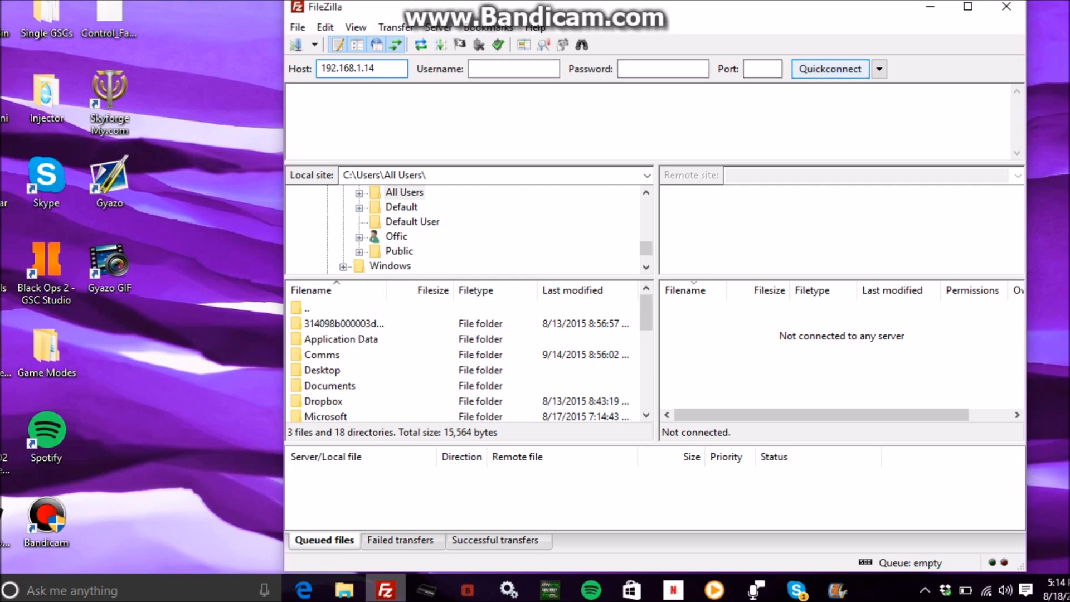
left_click(829, 69)
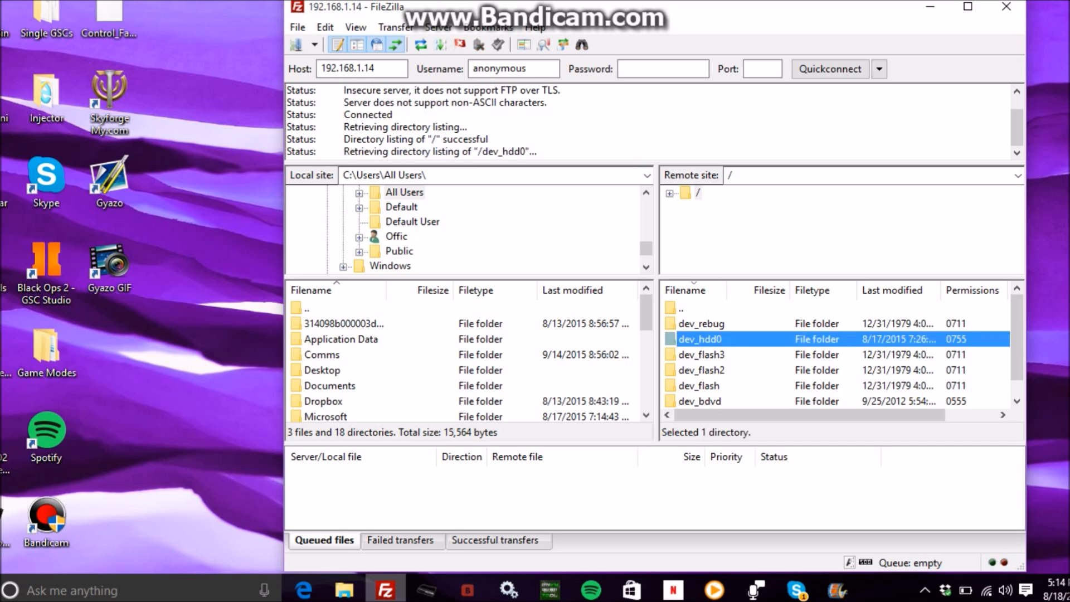
- Browse into dev_hdd0 and then the game folder on the PS3
double_click(704, 339)
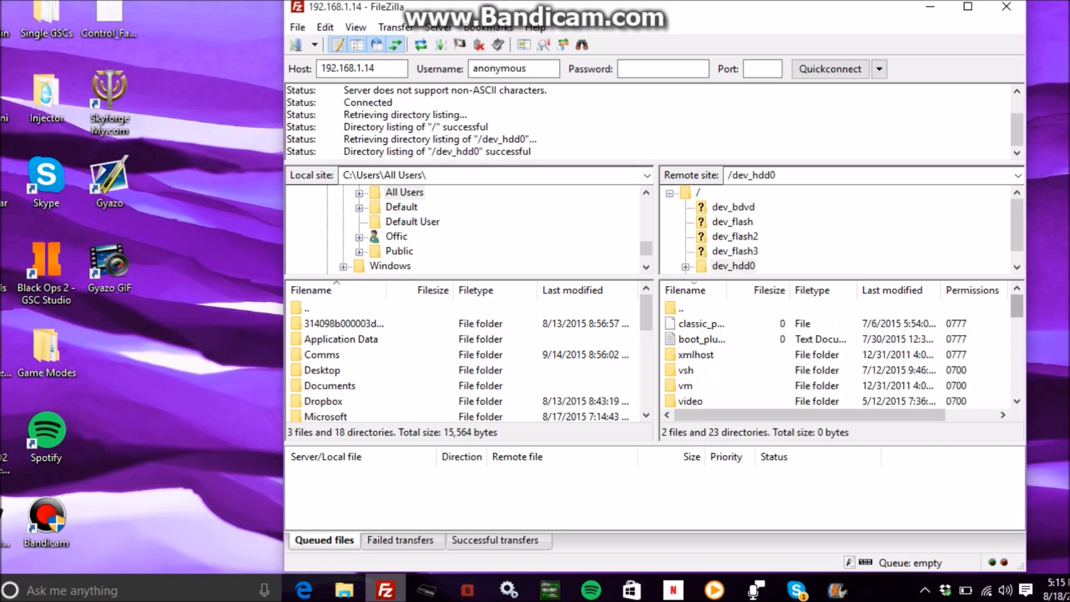
scroll("down", 3)
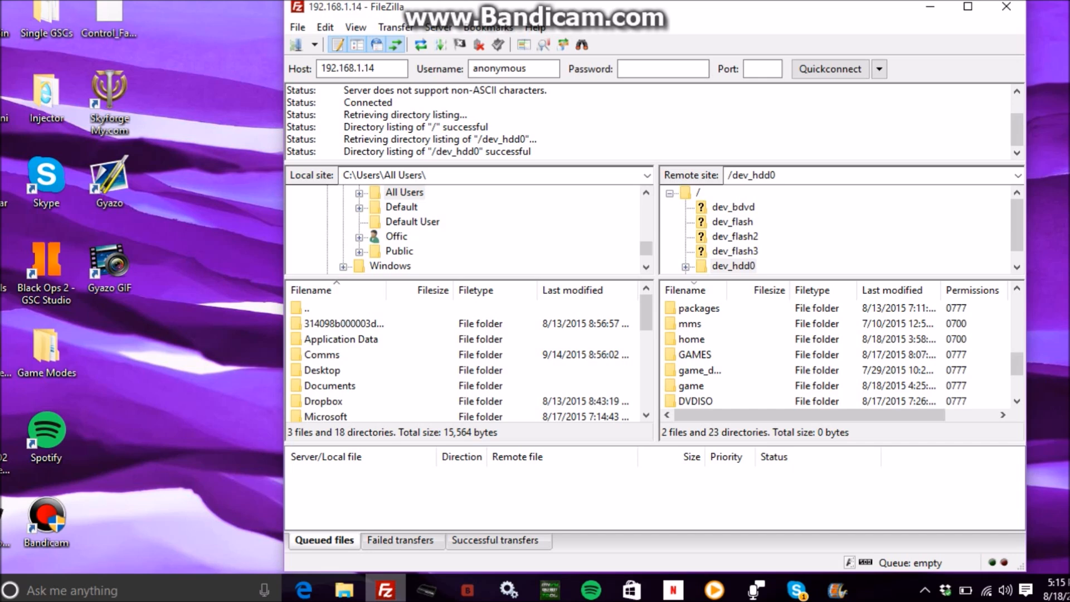
double_click(691, 386)
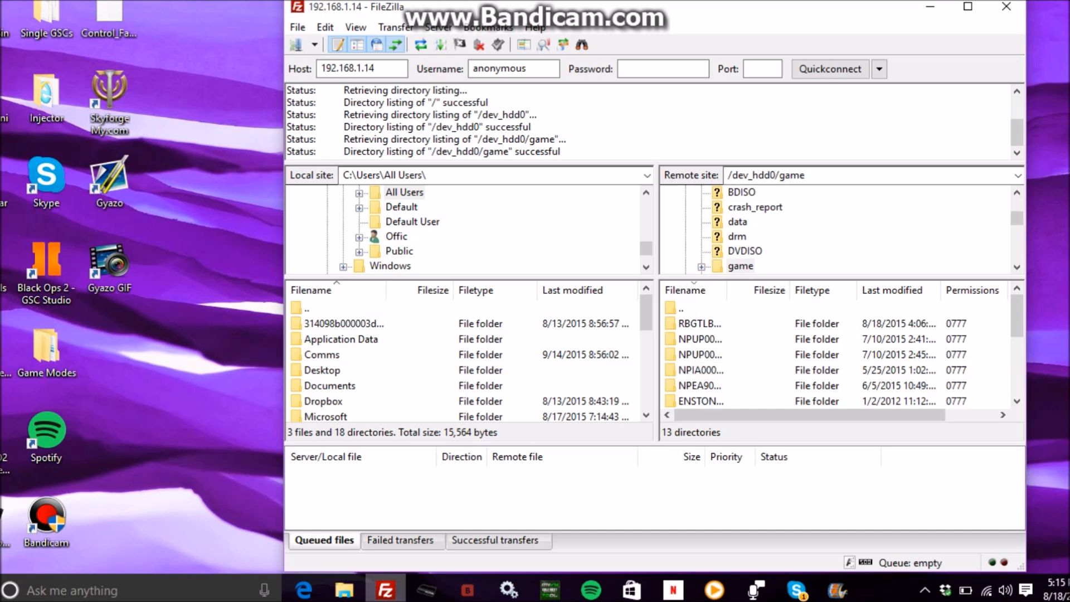
scroll("down", 3)
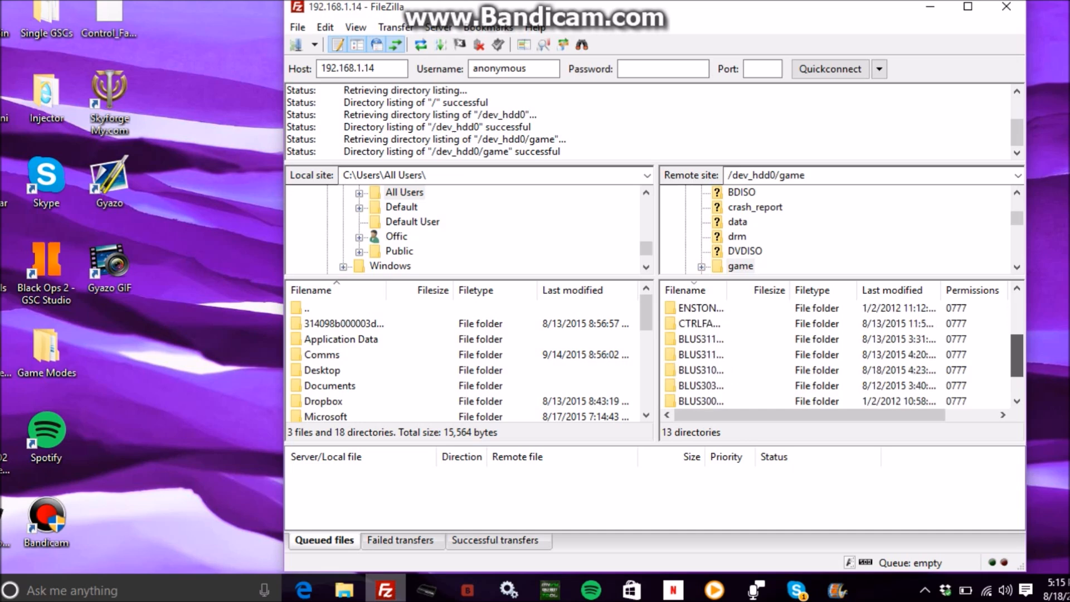
scroll("down", 3)
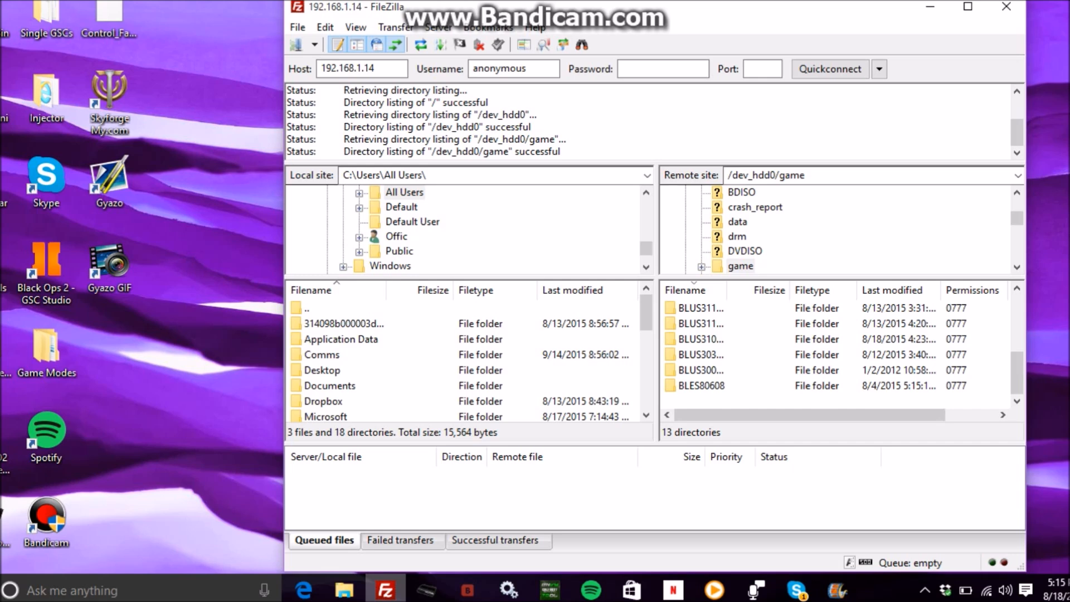
- Continue into BLUS31011 and its USRDIR folder, reaching /dev_hdd0/game/BLUS31011/USRDIR
left_click(701, 339)
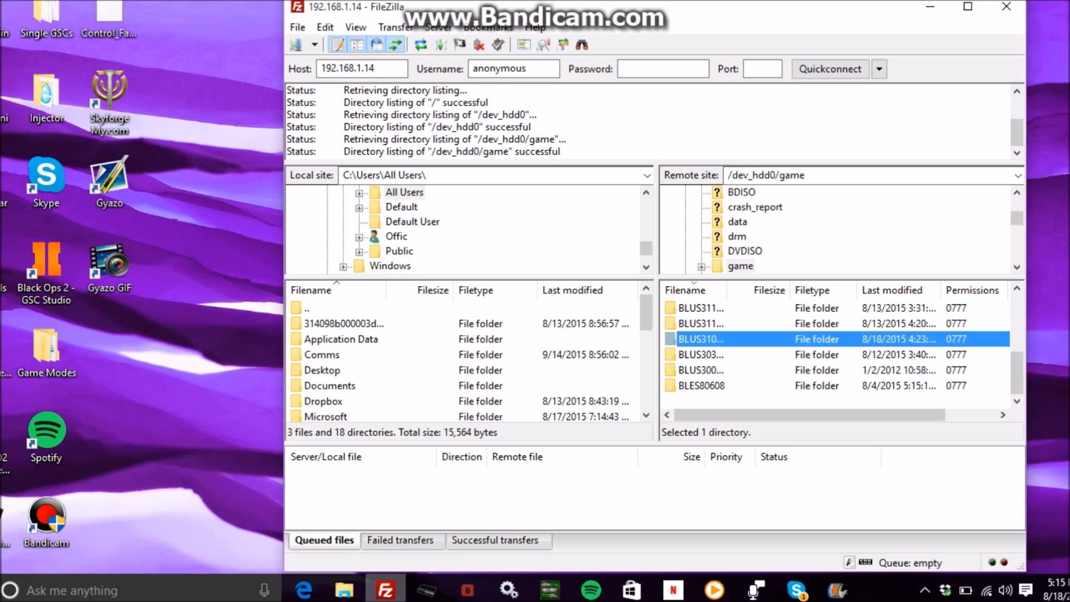
double_click(701, 338)
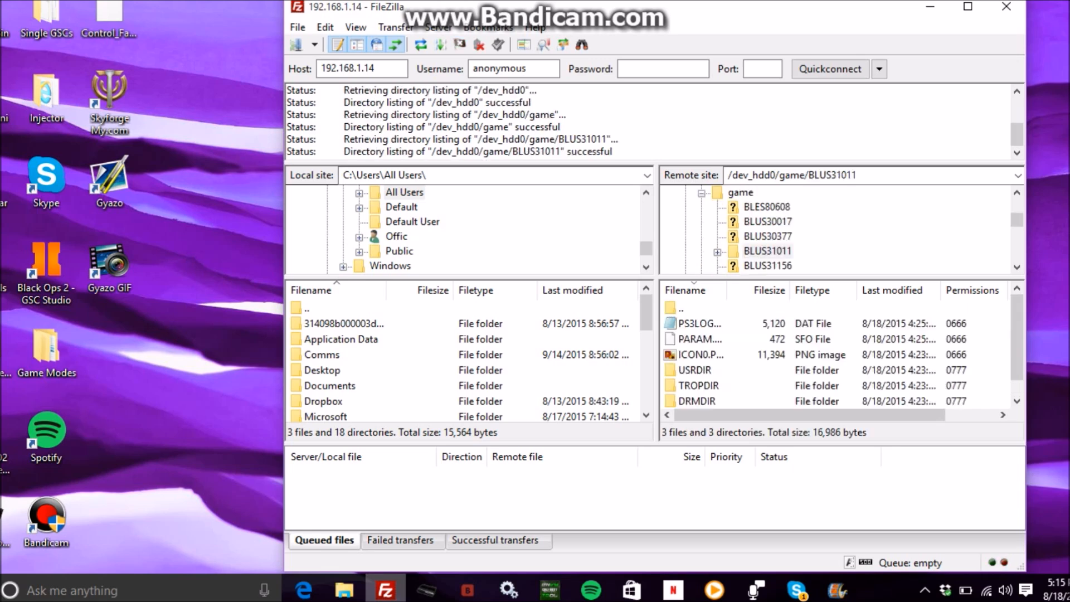
left_click(695, 370)
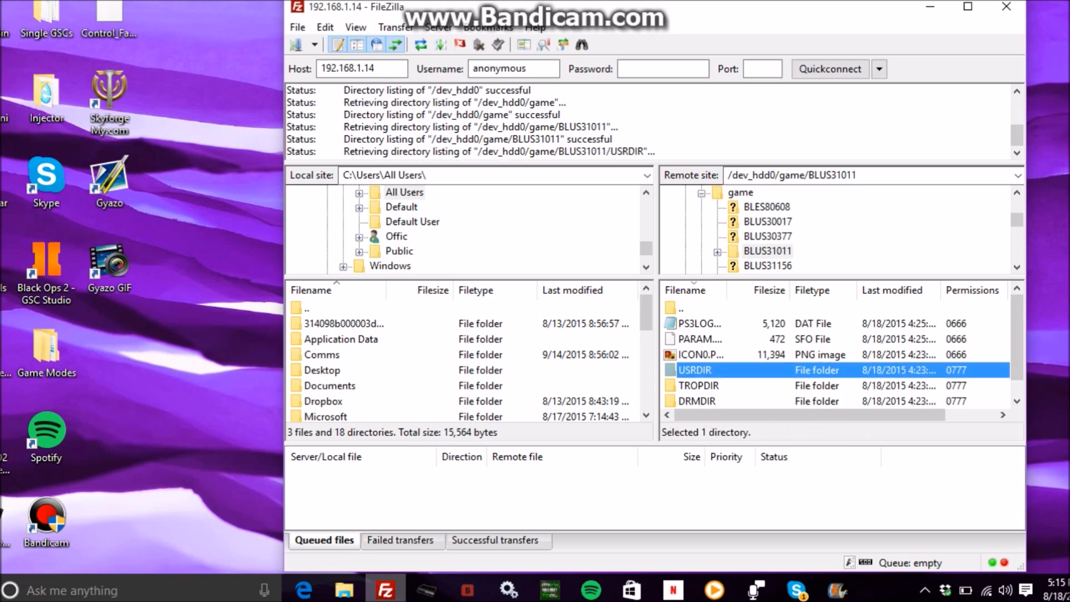
double_click(695, 369)
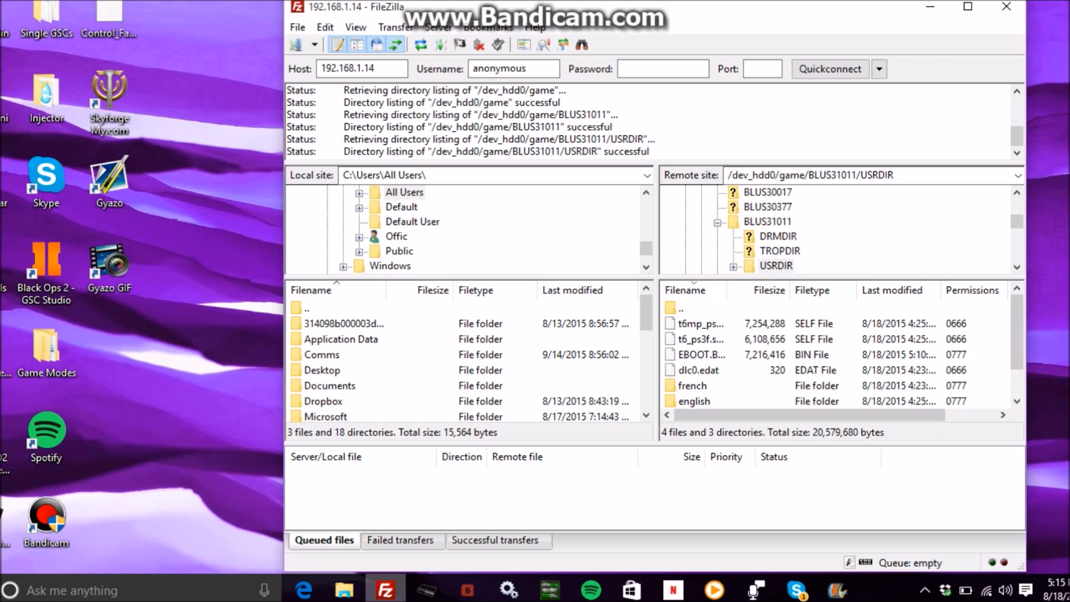
- Upload the desktop EBOOT.BIN into USRDIR, confirming the overwrite of the existing file
left_click(697, 355)
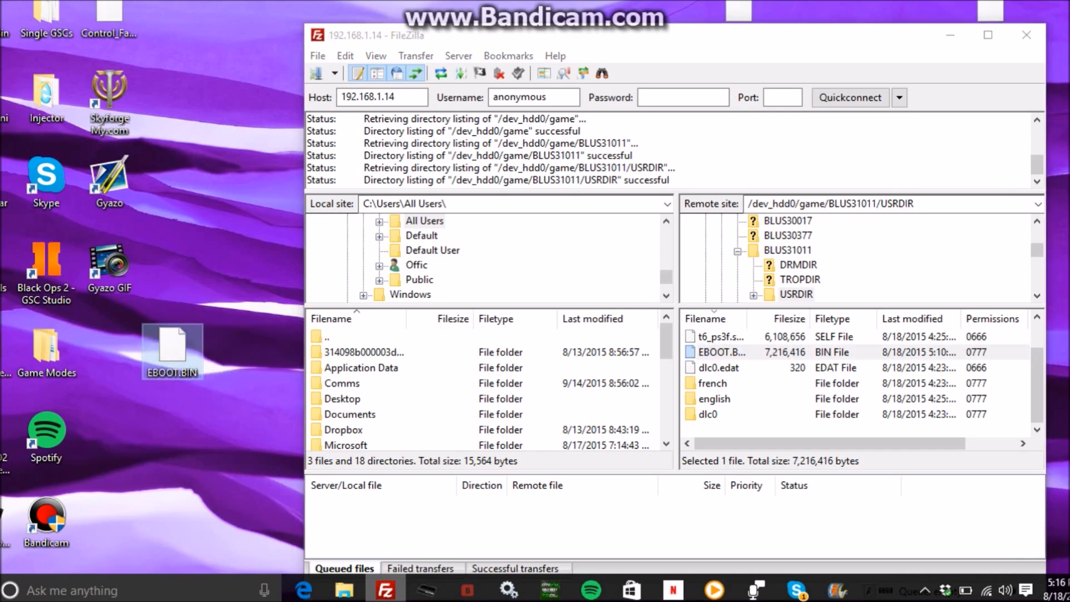
left_click_drag(720, 351, 765, 423)
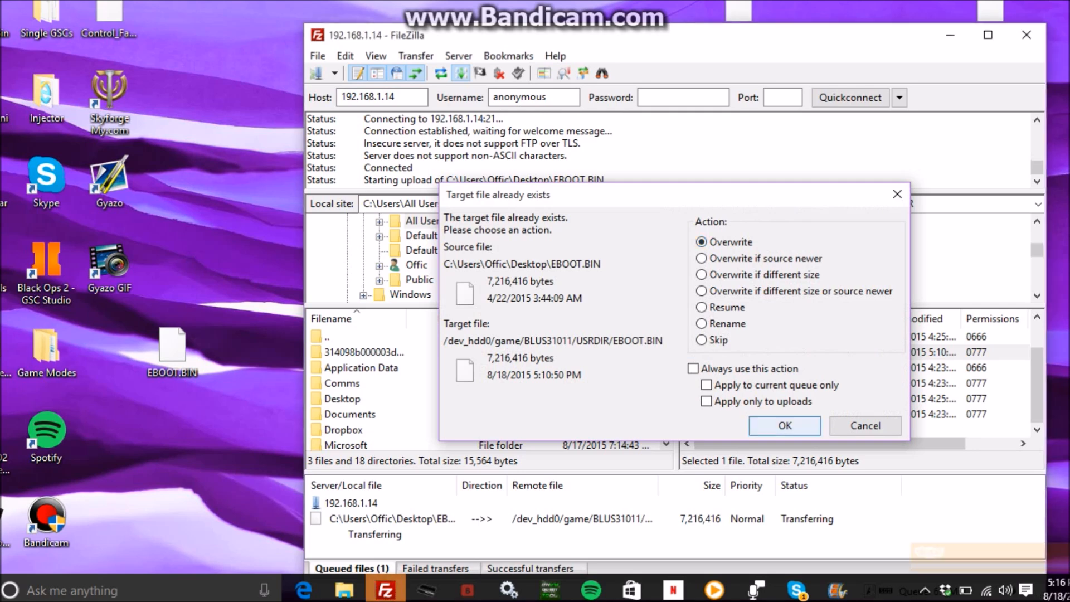
left_click(785, 426)
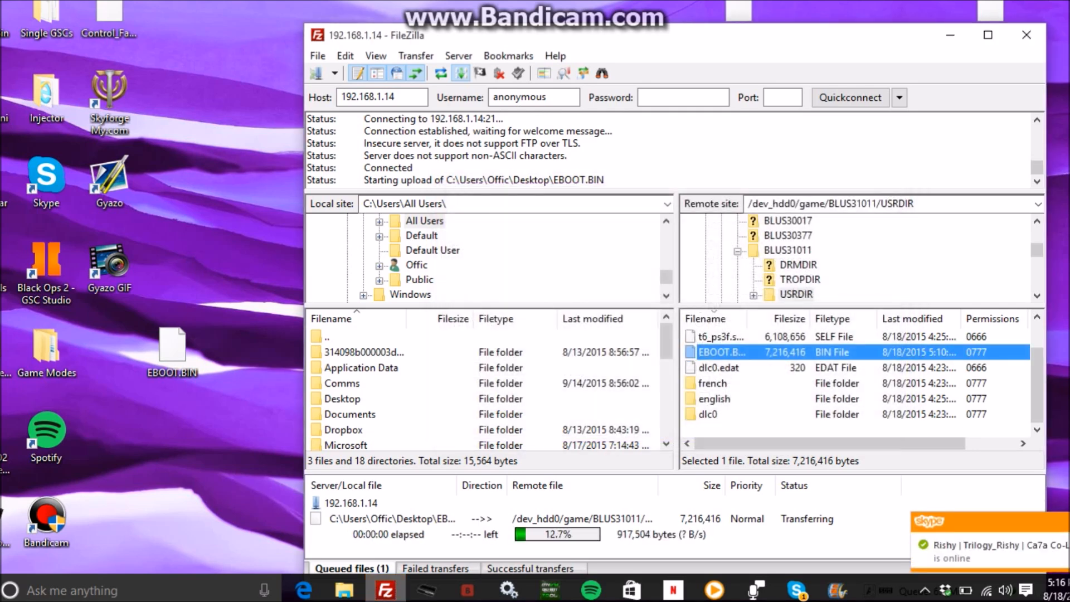